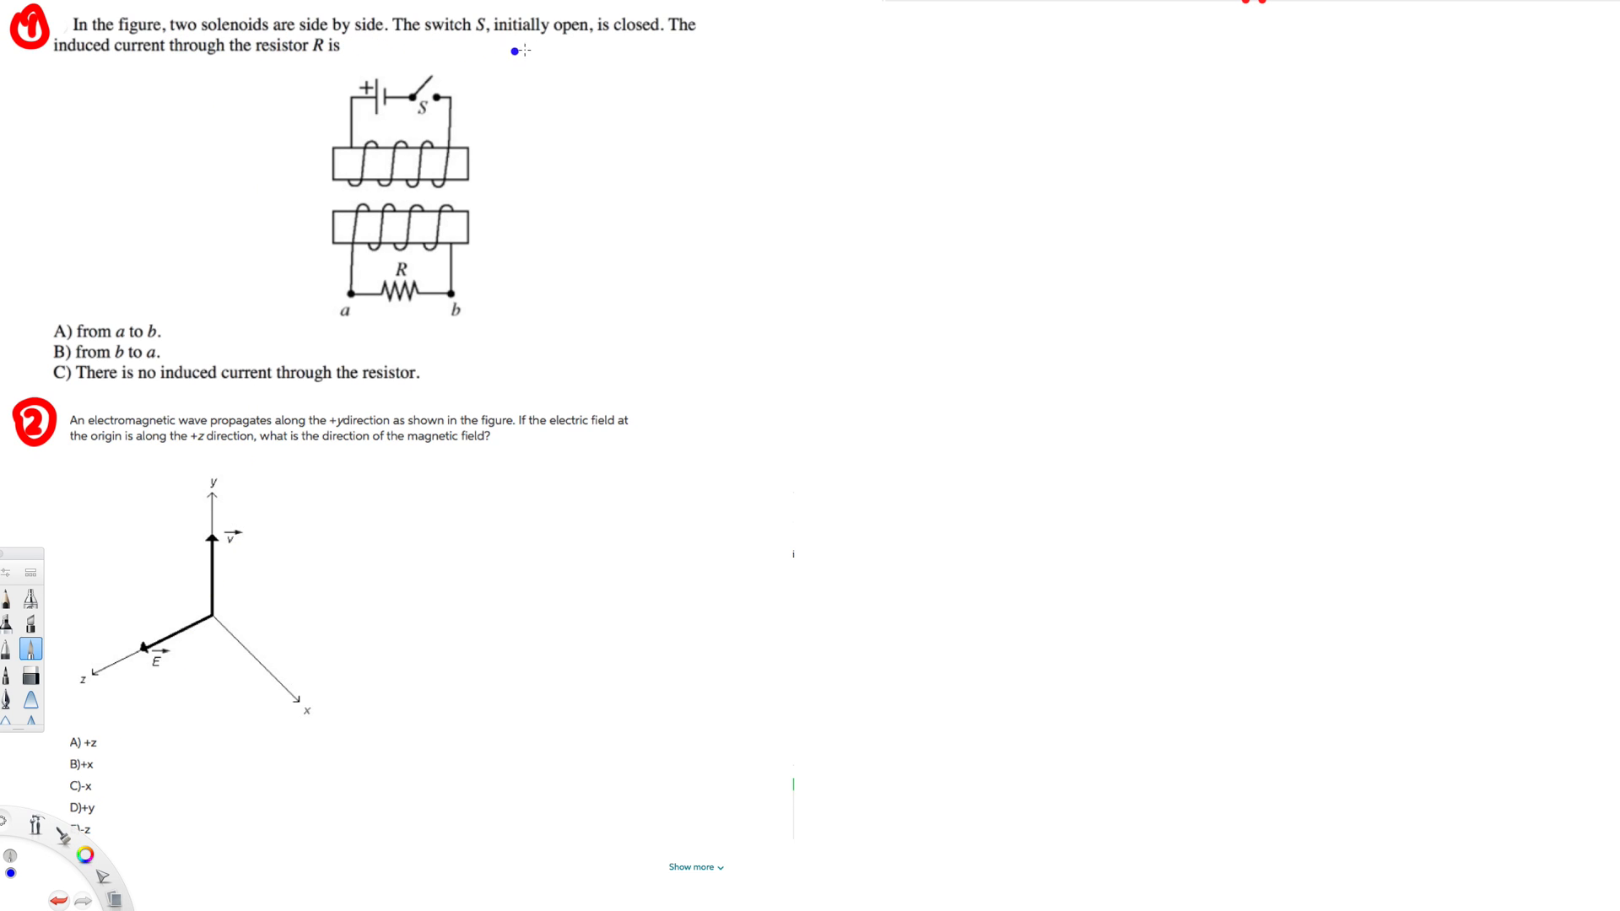
{"action": "mouse_move", "coordinate": [632, 41]}
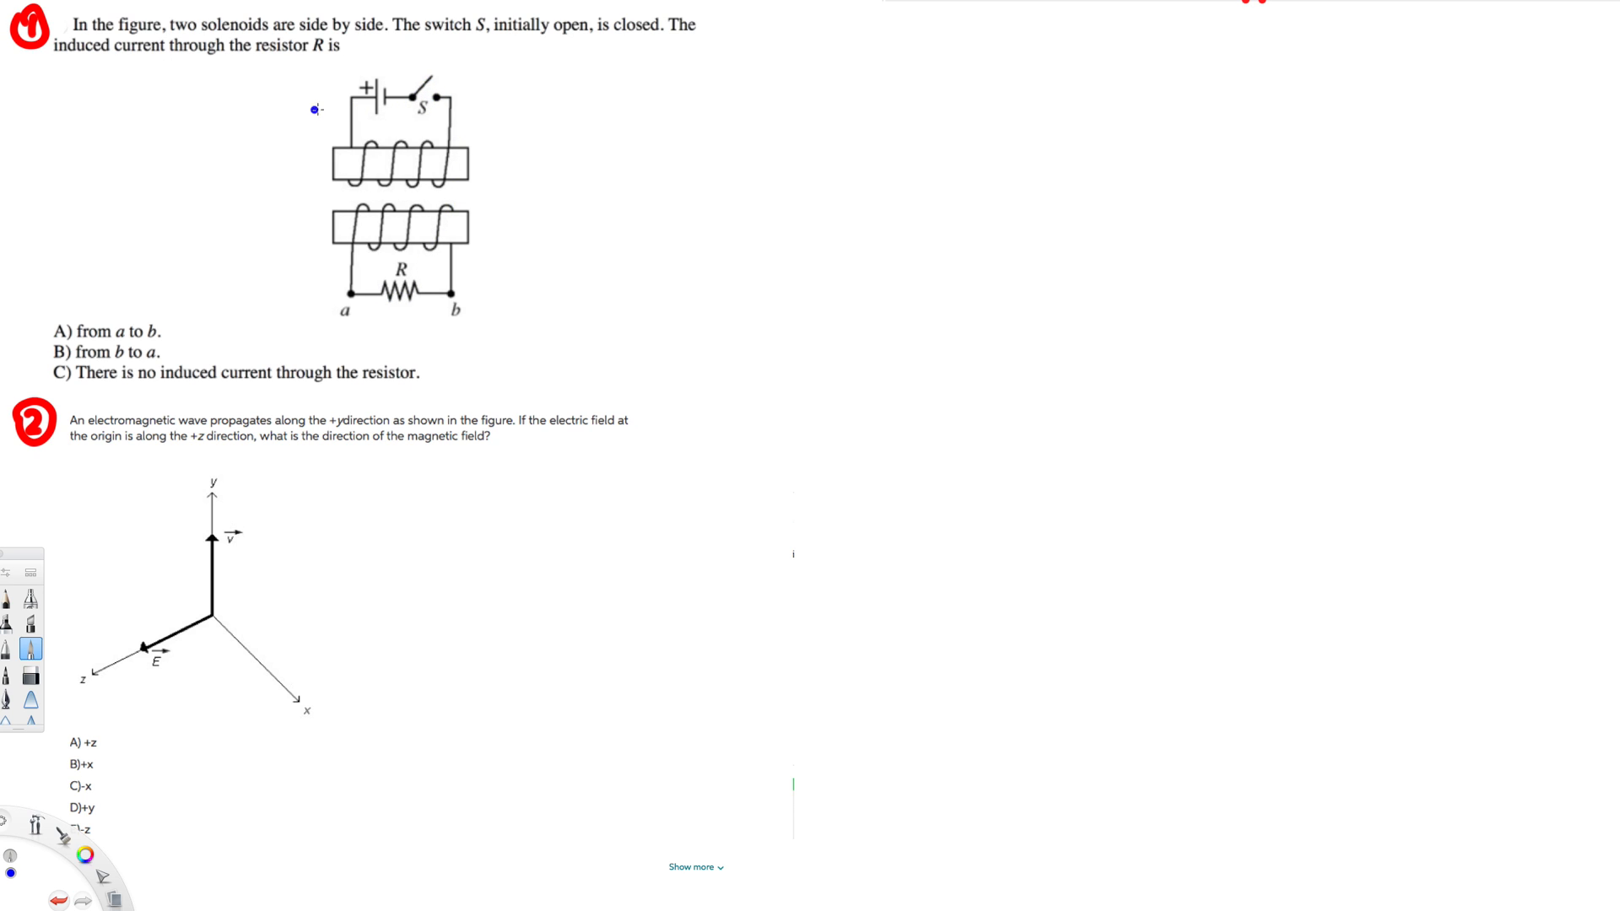
Step: Draw blue current arrows on the solenoids and red dotted field loops with arrowheads around both
{"action": "left_click_drag", "start_coordinate": [356, 98], "coordinate": [346, 124]}
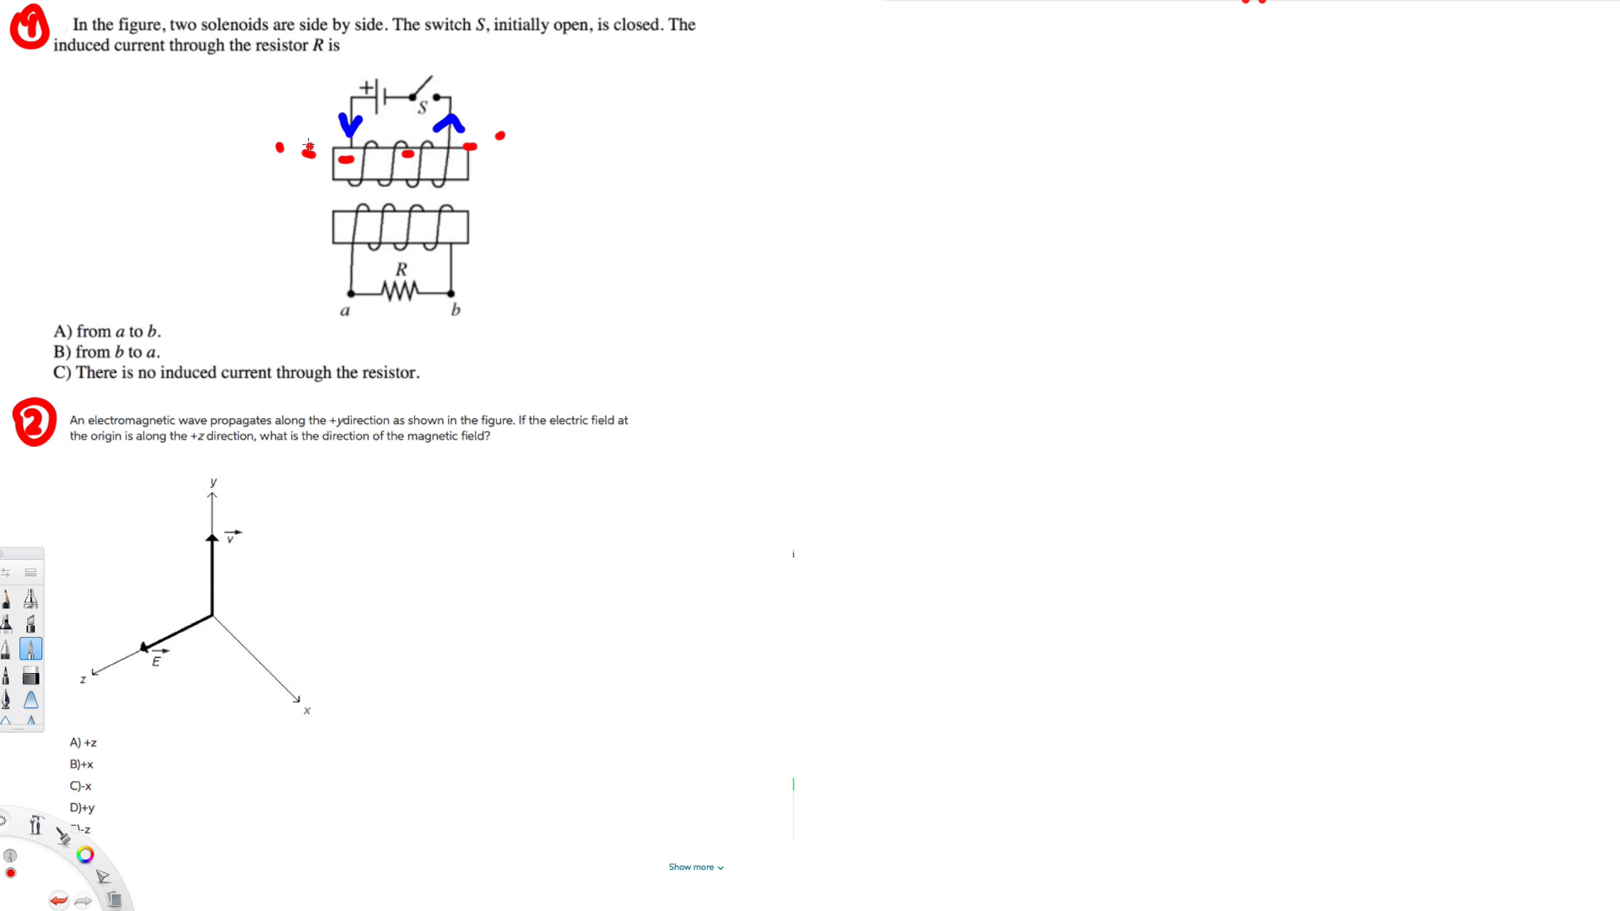
{"action": "left_click_drag", "start_coordinate": [304, 139], "coordinate": [331, 96]}
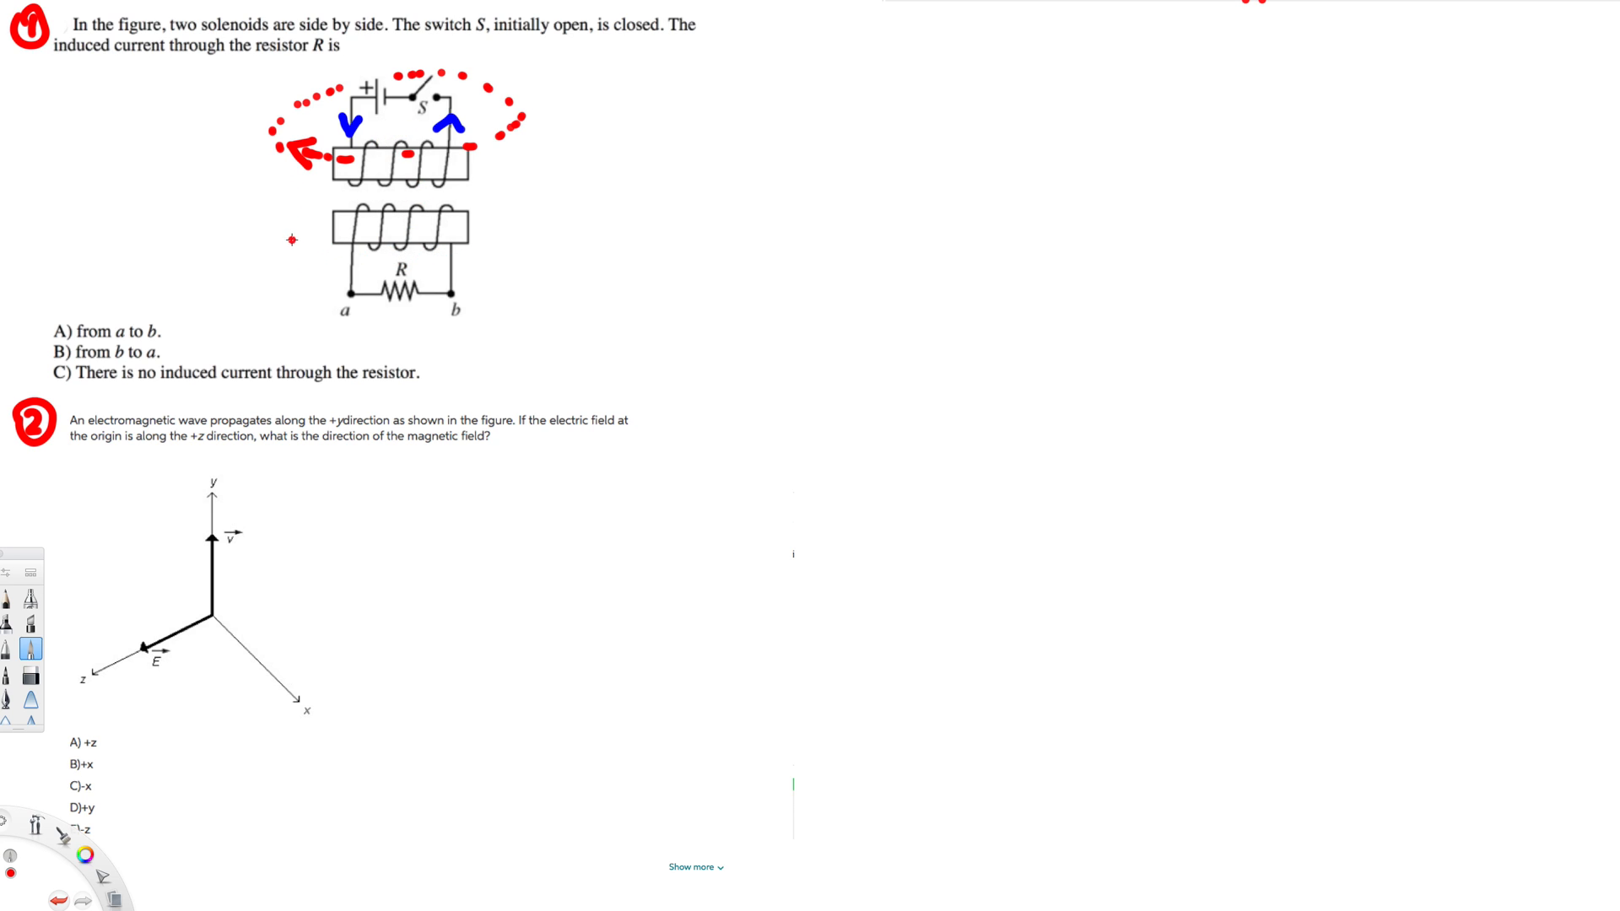
{"action": "left_click_drag", "start_coordinate": [289, 240], "coordinate": [418, 273]}
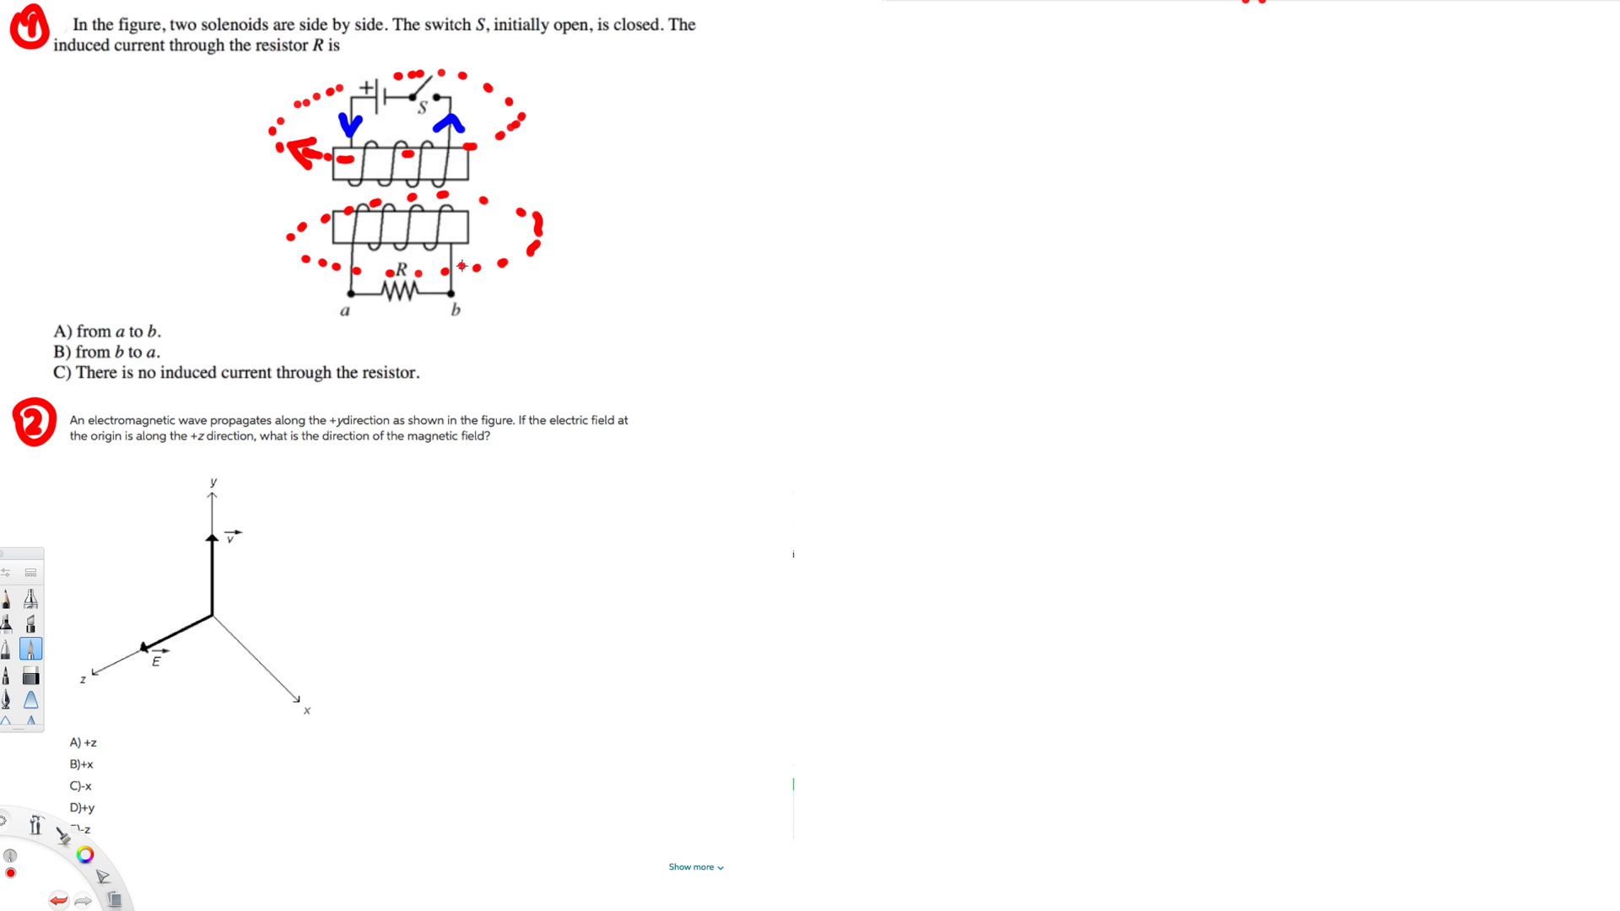
{"action": "left_click_drag", "start_coordinate": [460, 263], "coordinate": [496, 248]}
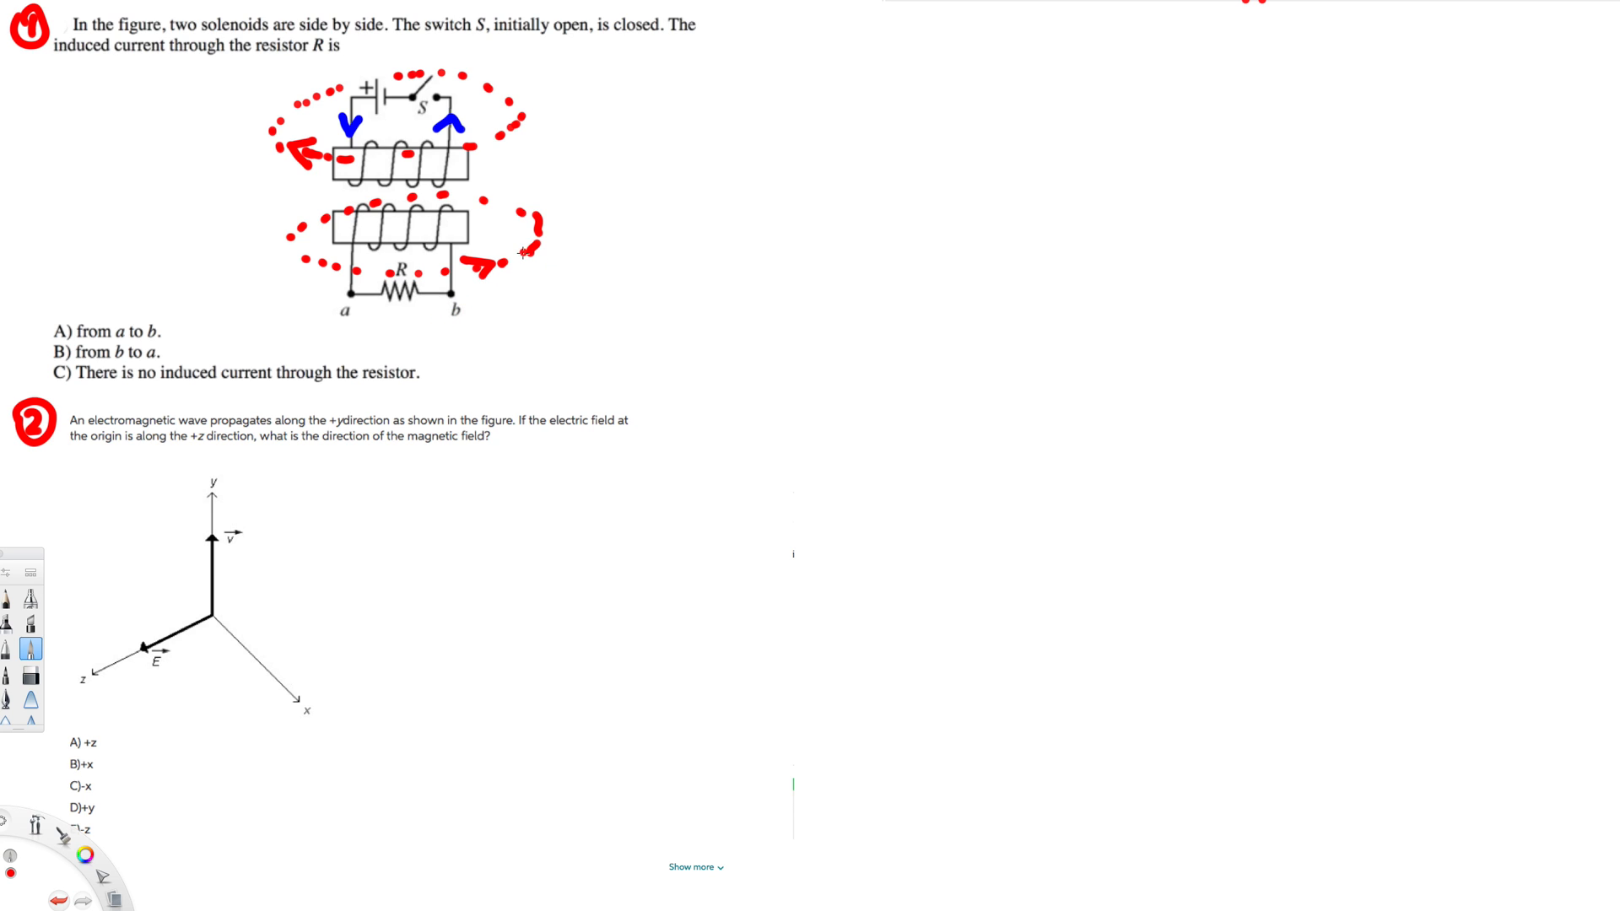
{"action": "left_click", "coordinate": [86, 855]}
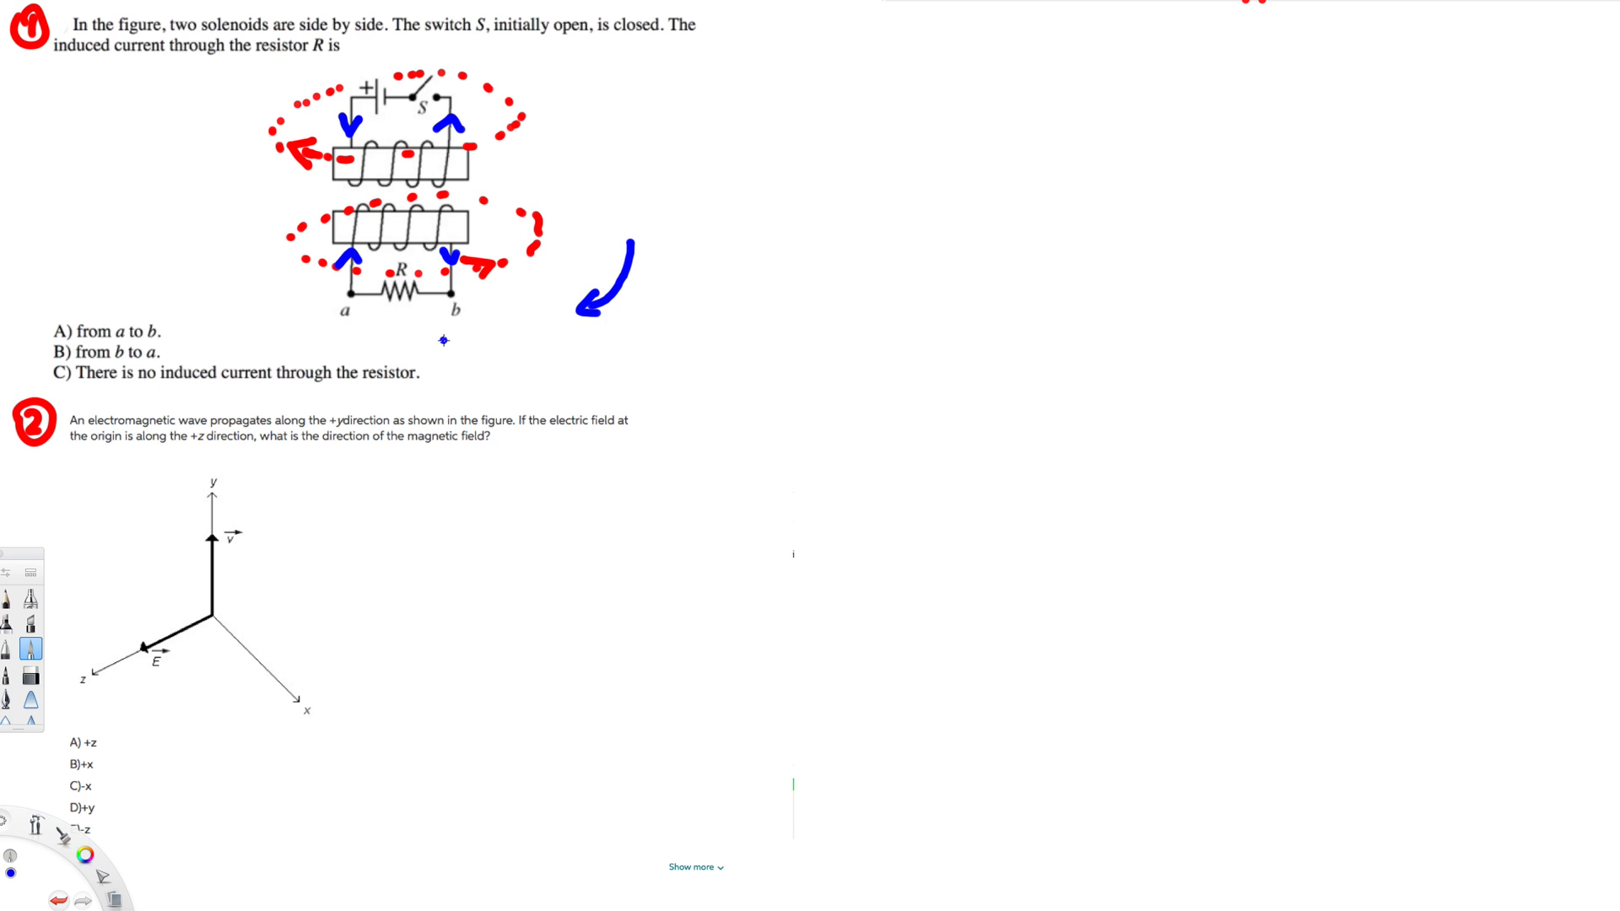
Step: Draw a blue arrow under the resistor from b toward a and underline choice B
{"action": "left_click_drag", "start_coordinate": [445, 339], "coordinate": [382, 343]}
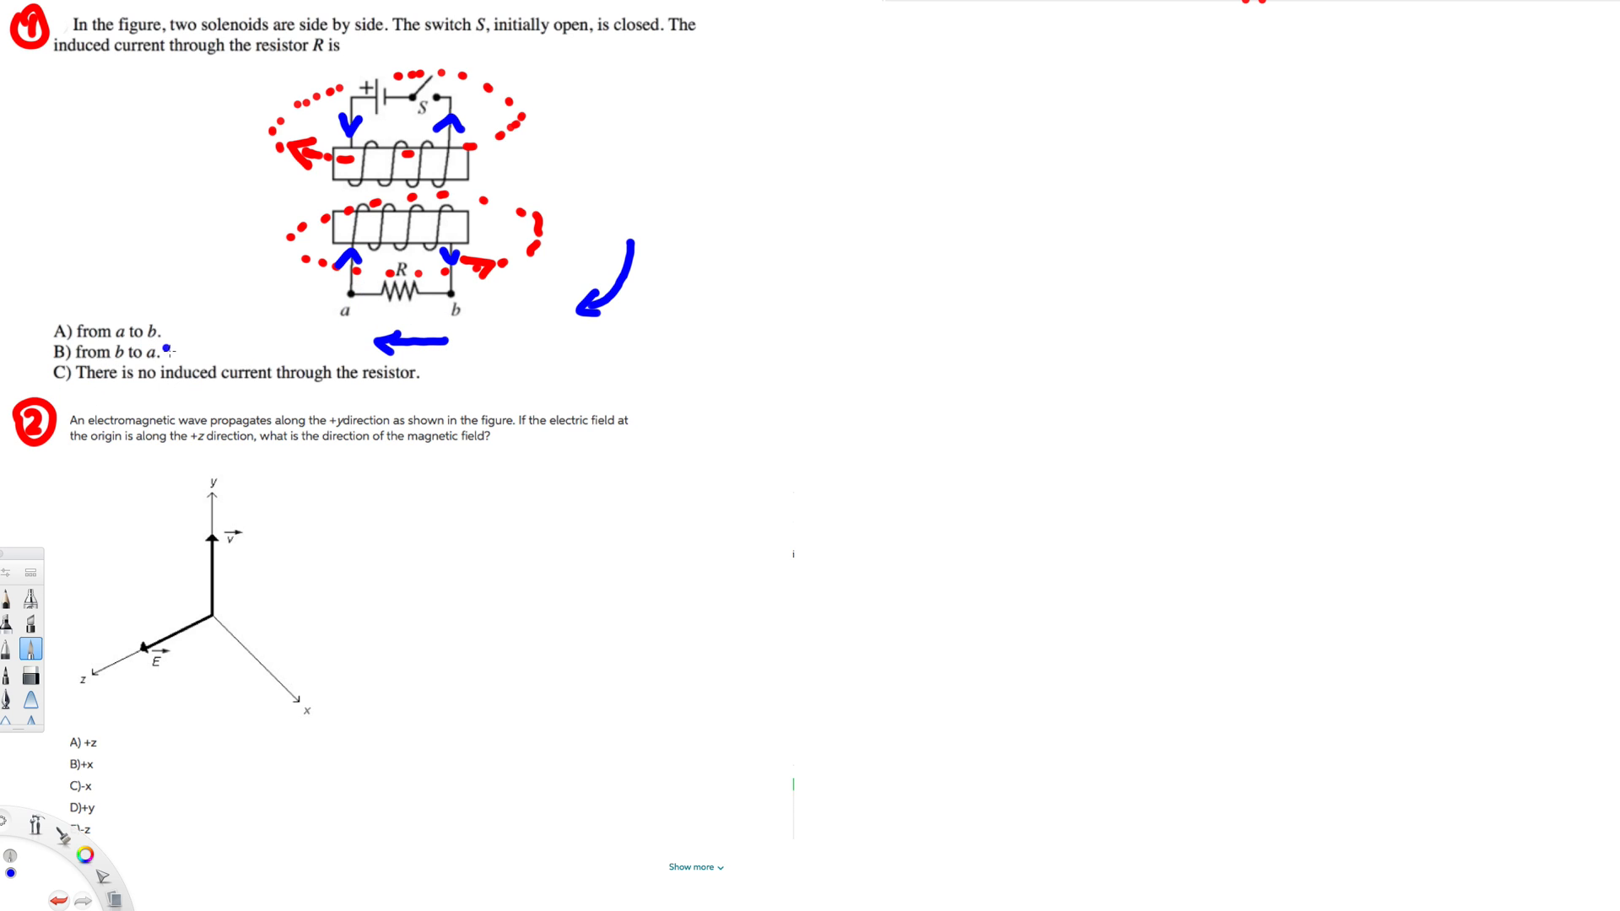
{"action": "left_click_drag", "start_coordinate": [78, 359], "coordinate": [57, 362]}
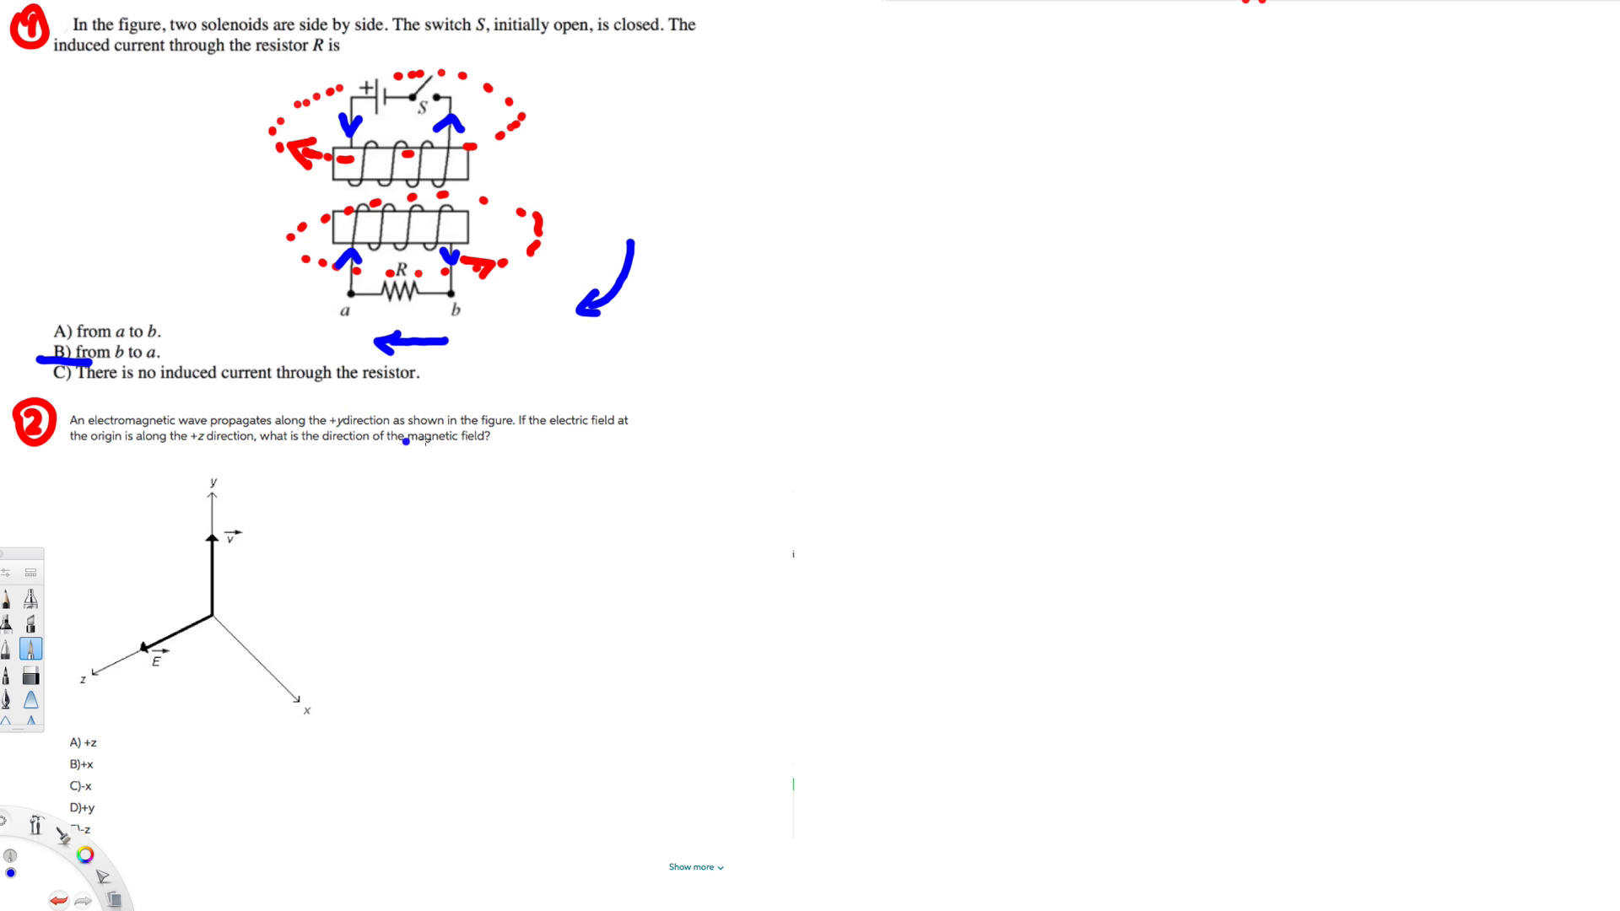
{"action": "mouse_move", "coordinate": [534, 447]}
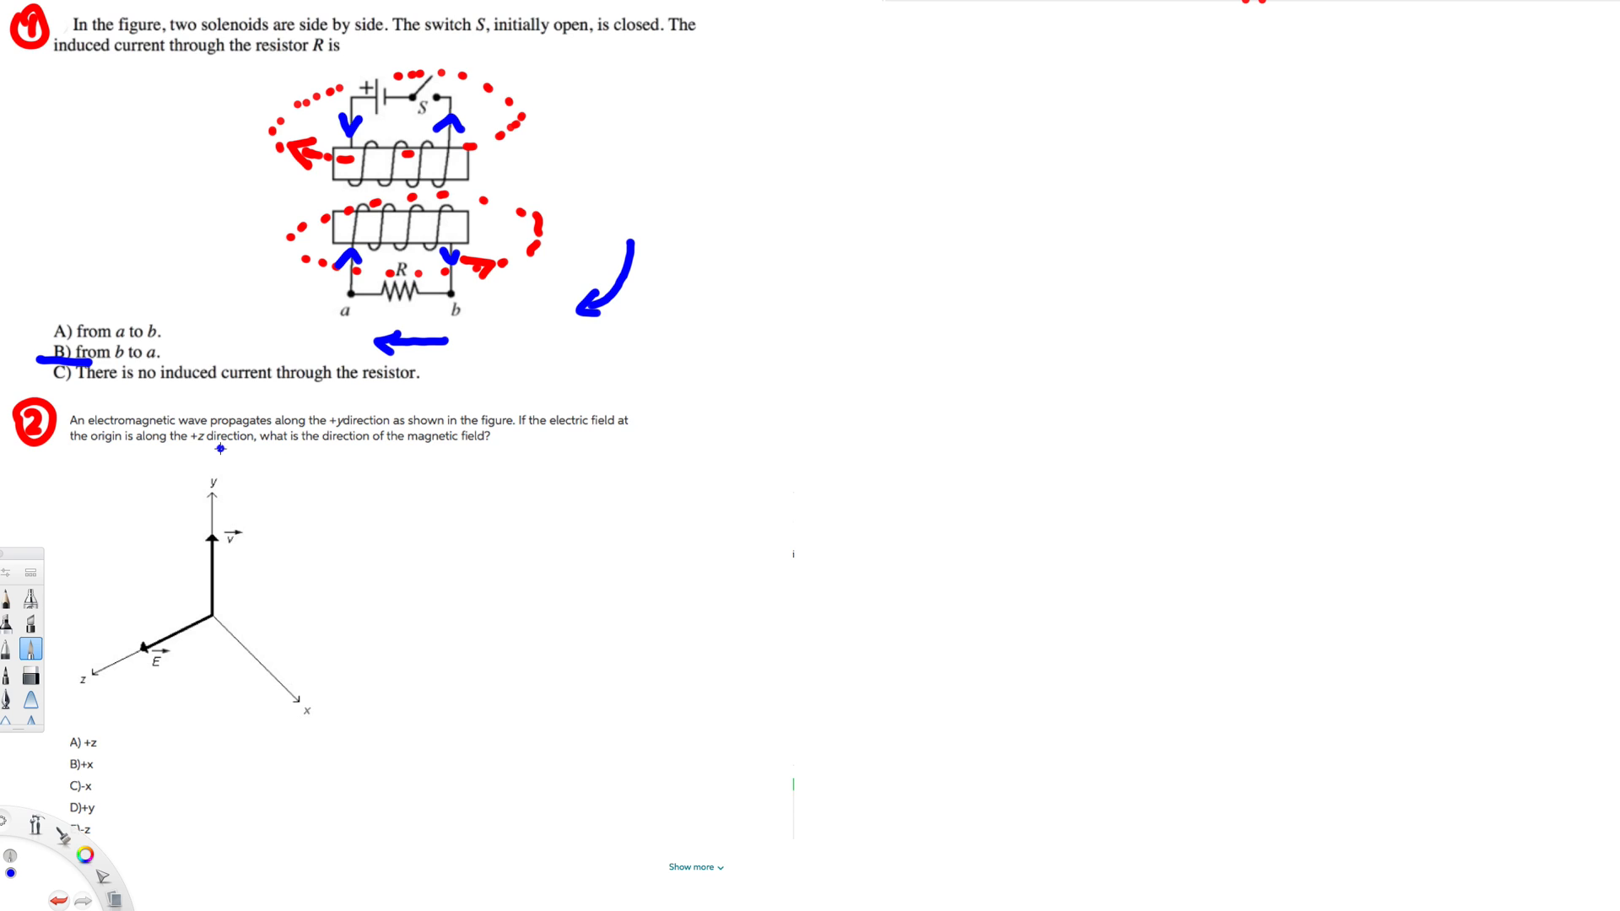
{"action": "mouse_move", "coordinate": [277, 452]}
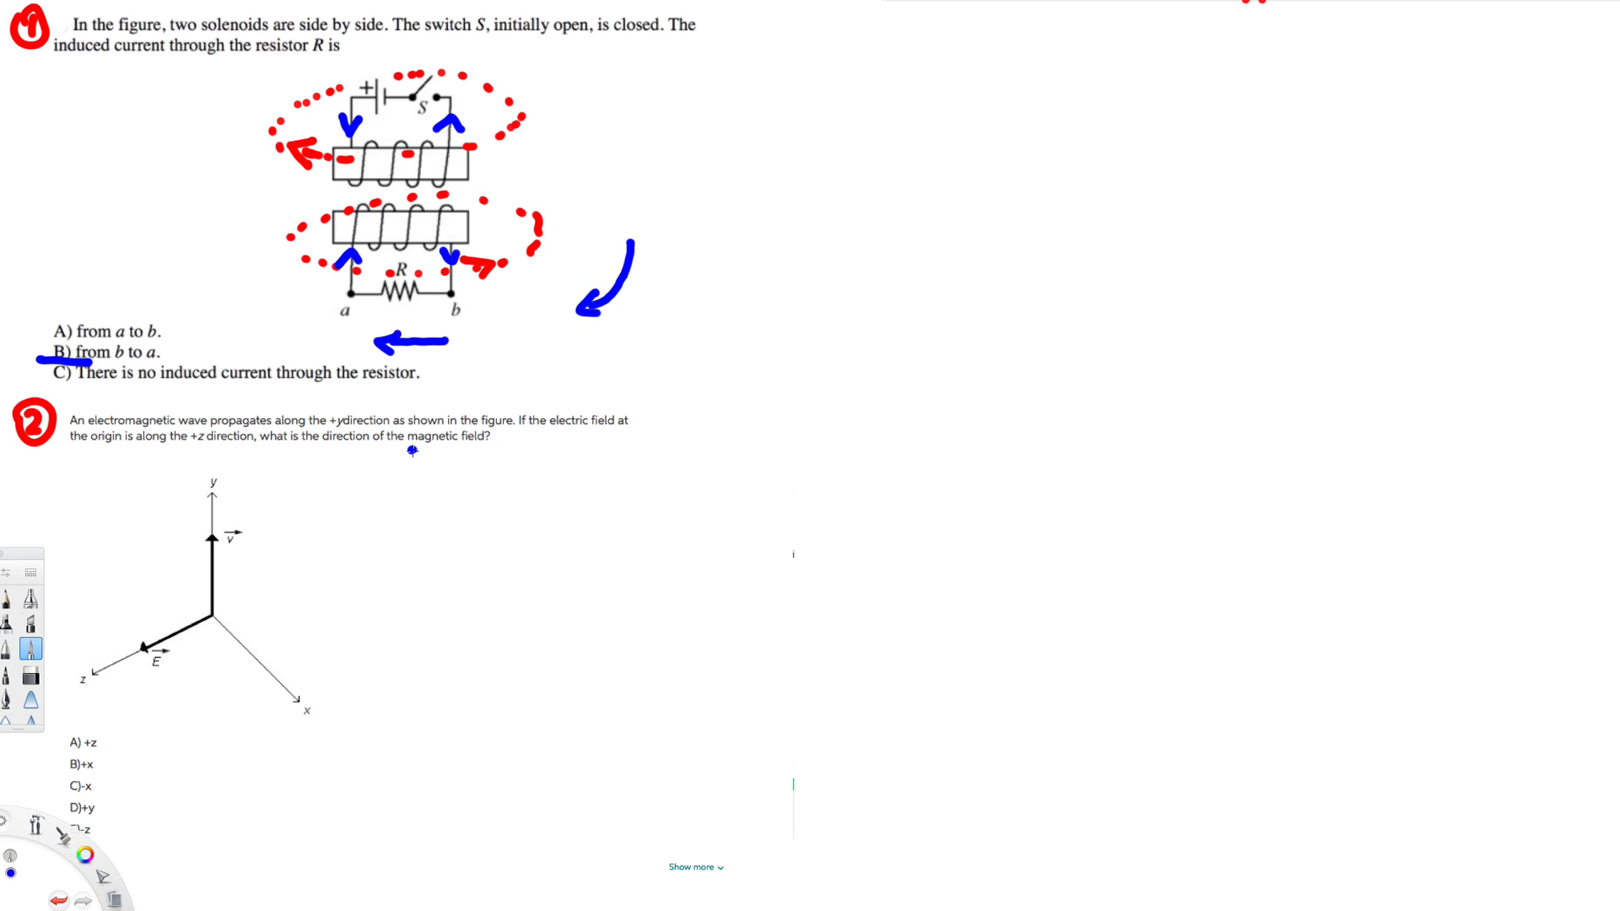
Step: Underline "magnetic field" in problem 2, handwrite P = (E×B) and ijk, and begin j = (k×
{"action": "left_click_drag", "start_coordinate": [411, 452], "coordinate": [475, 452]}
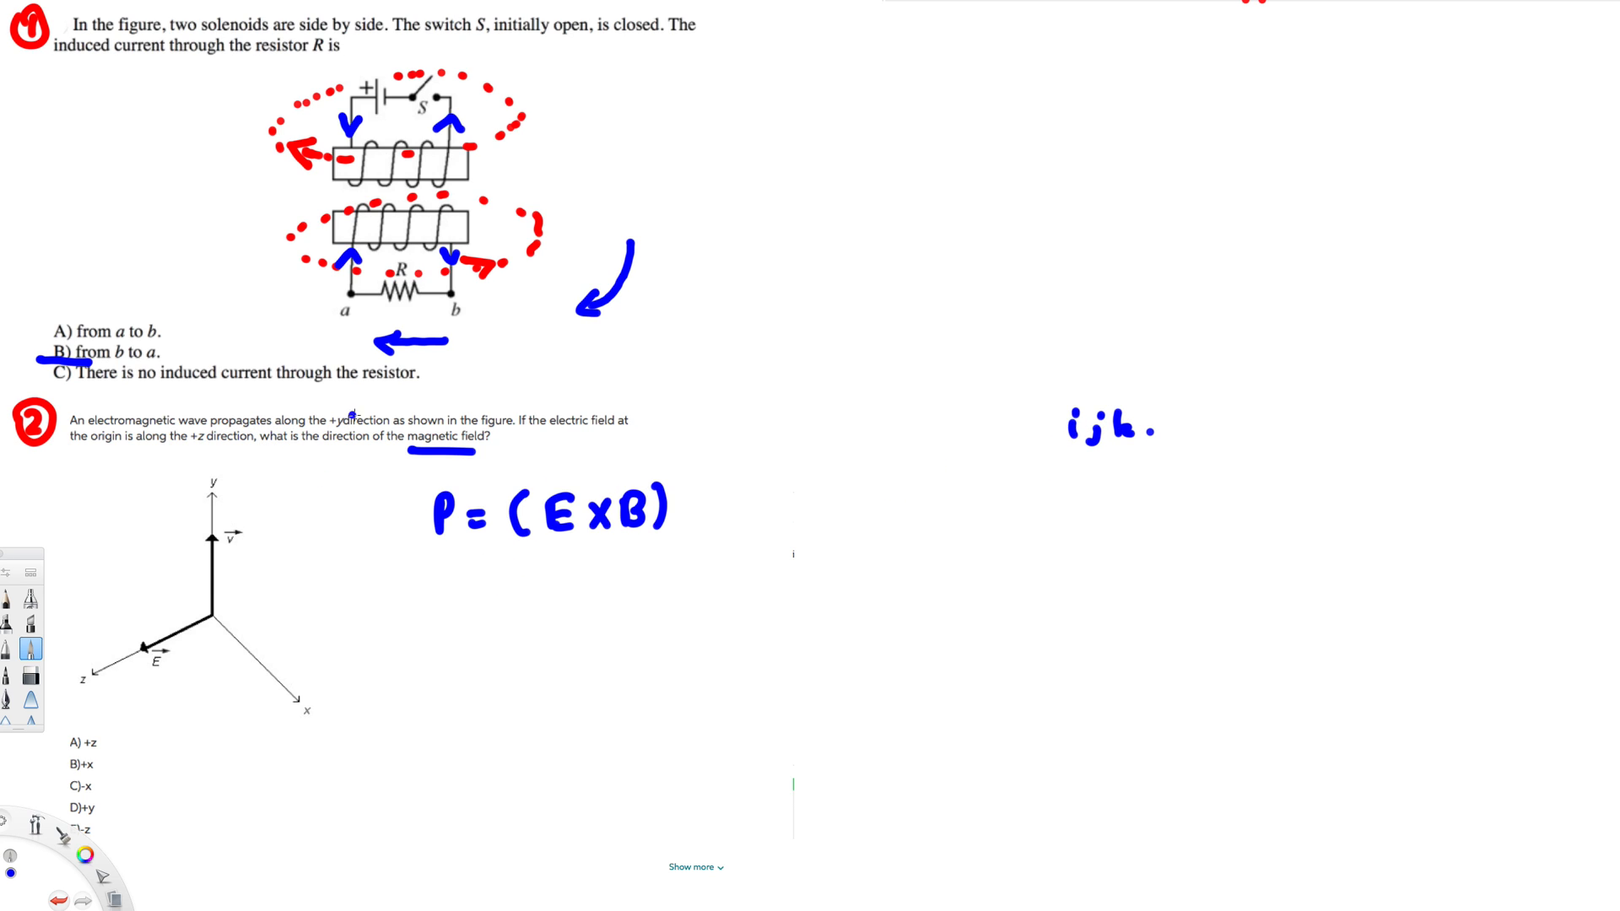
{"action": "left_click_drag", "start_coordinate": [445, 589], "coordinate": [444, 620]}
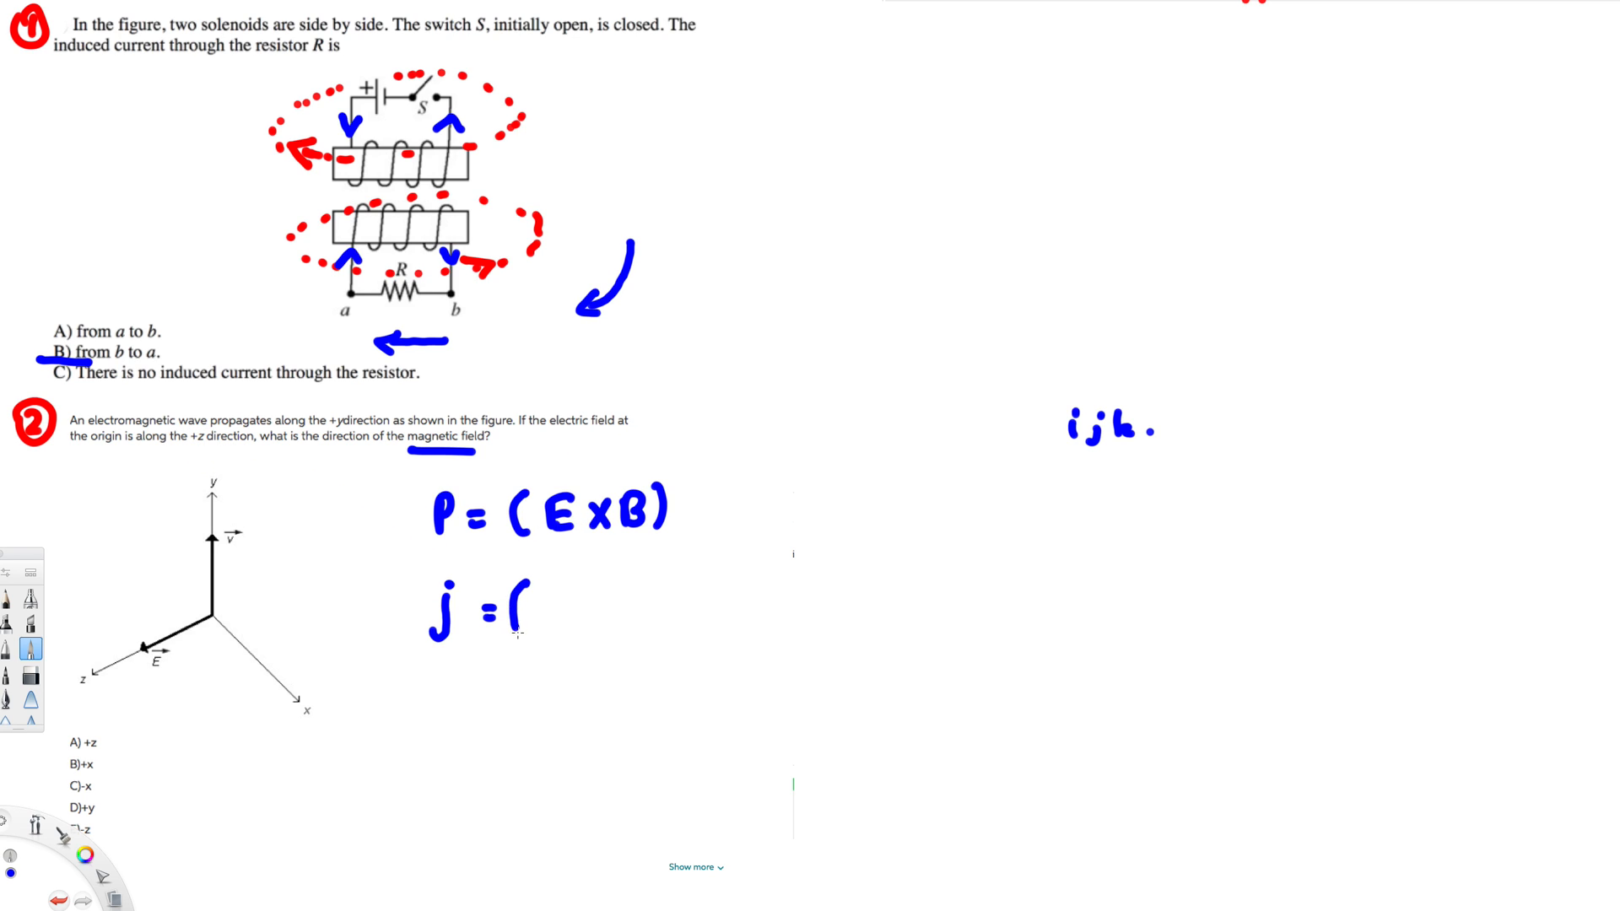
{"action": "type", "text": "kx"}
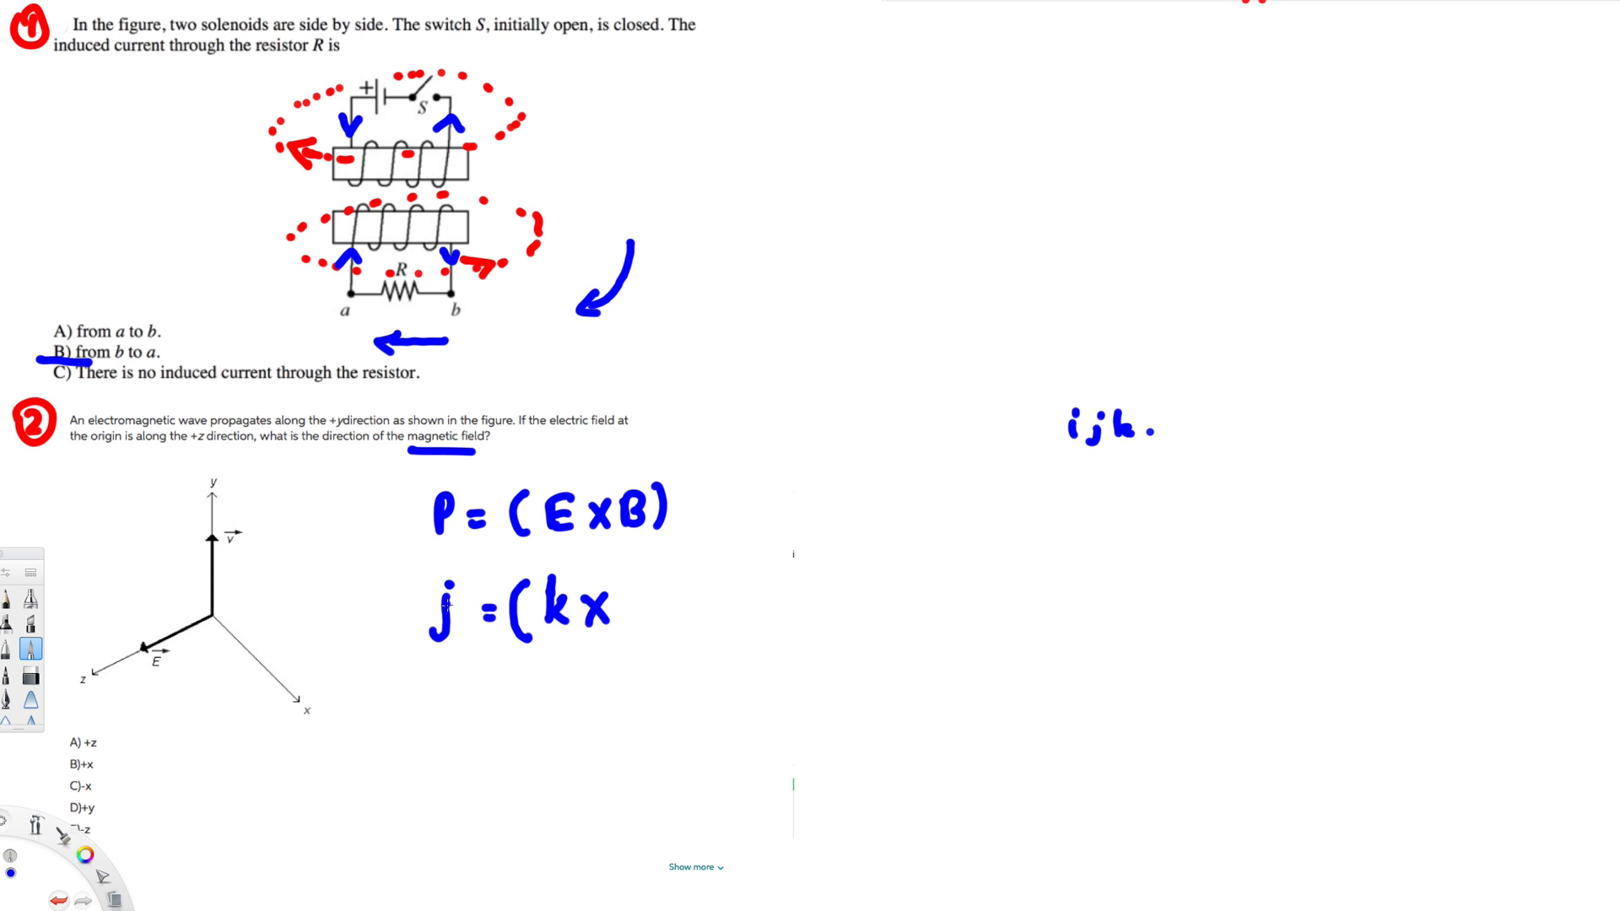
Step: Finish j = (k×i), sketch the i→j→k cycle circle, and write "+x" beneath
{"action": "left_click", "coordinate": [1071, 568]}
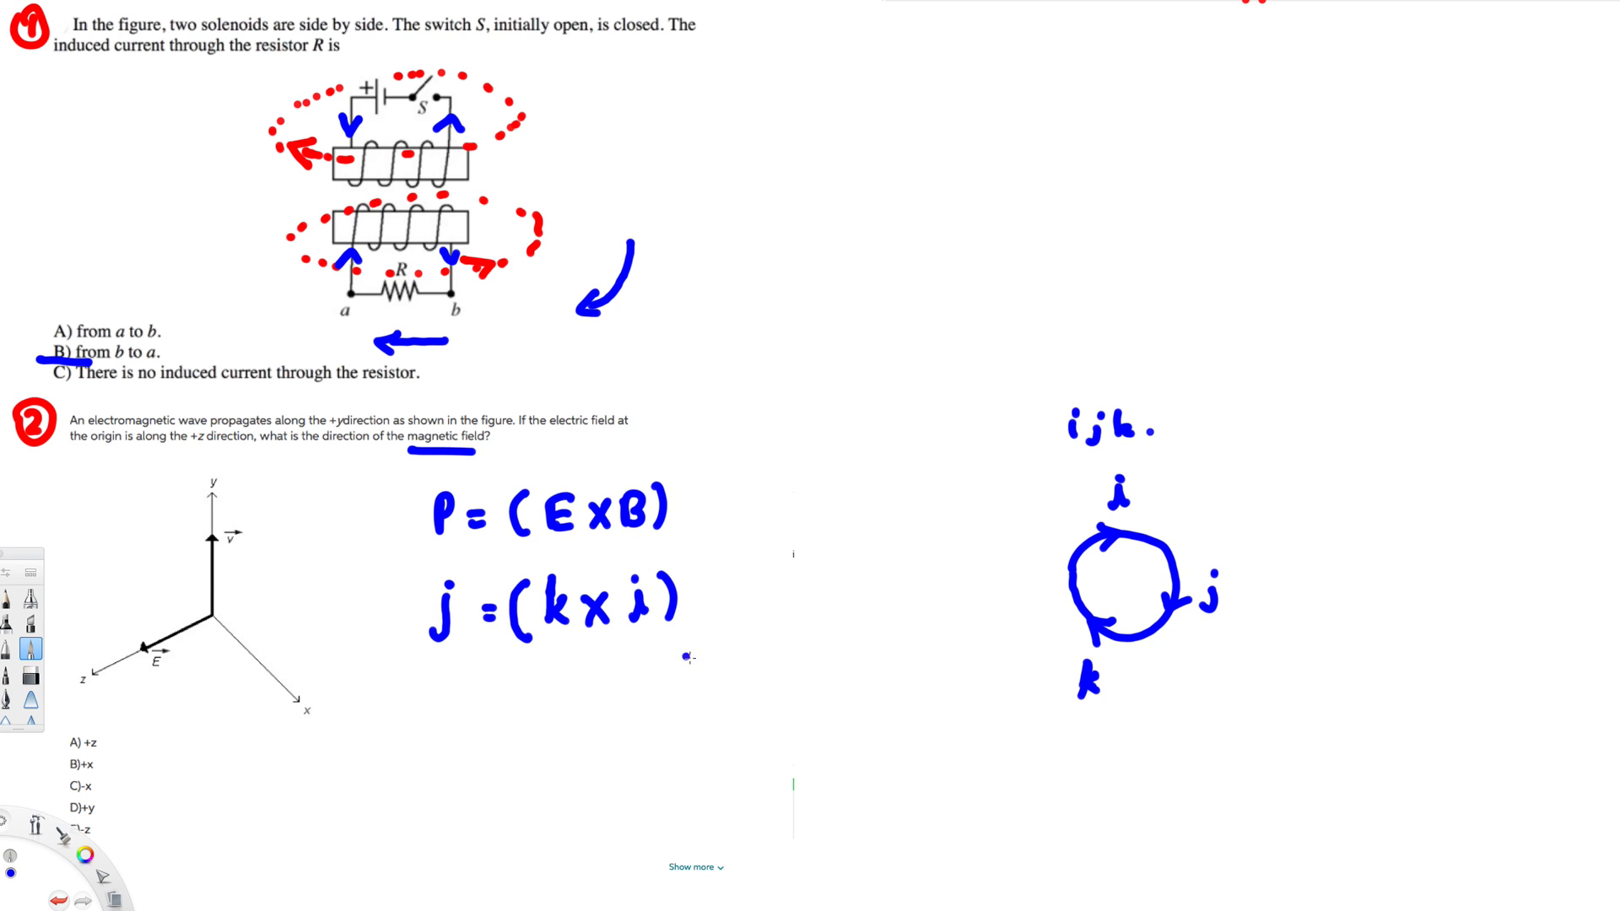
{"action": "type", "text": "+ x"}
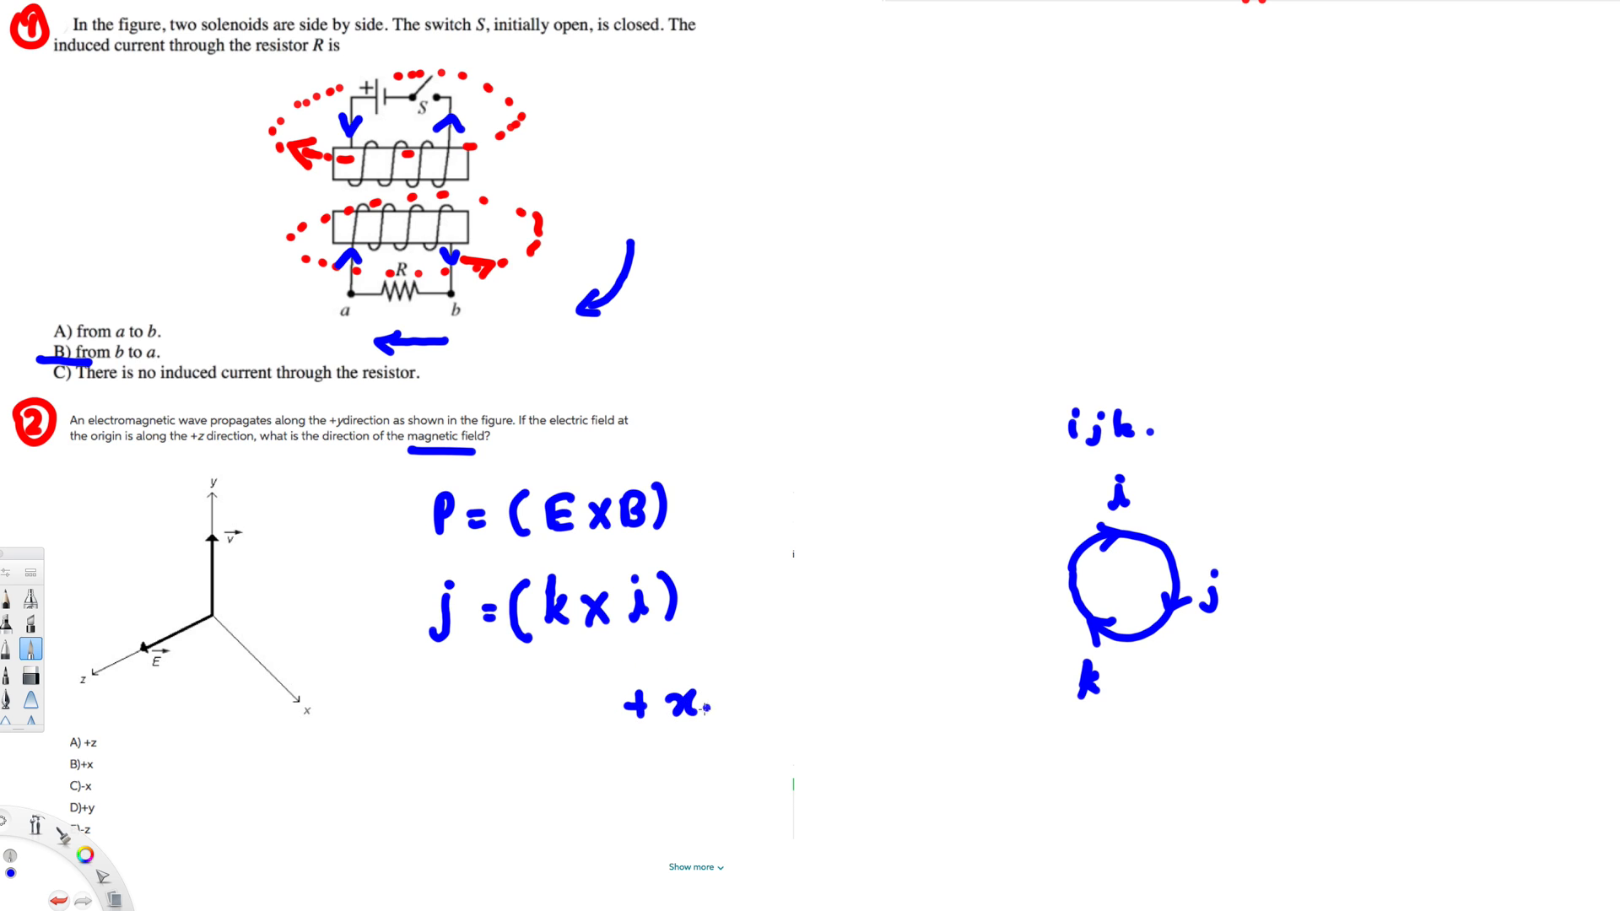